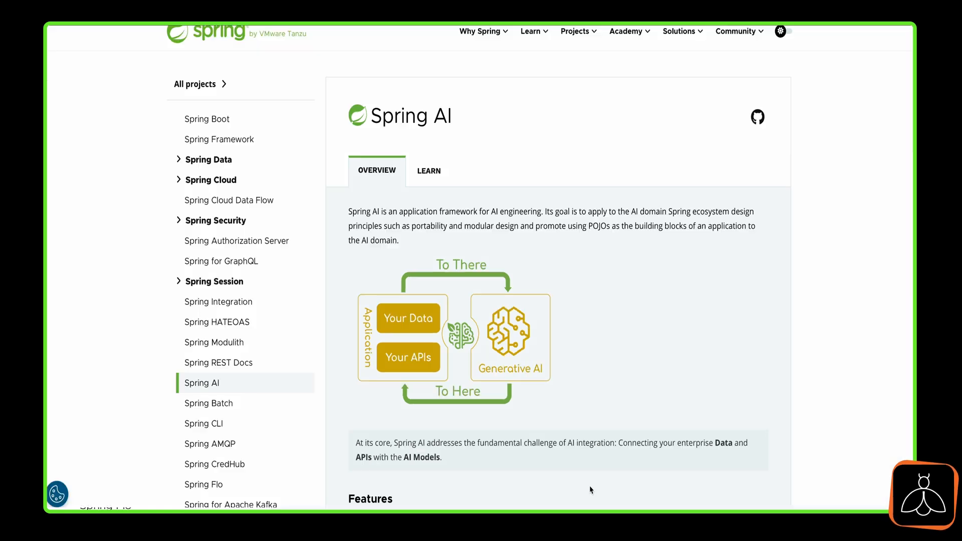
mouse_move(861, 405)
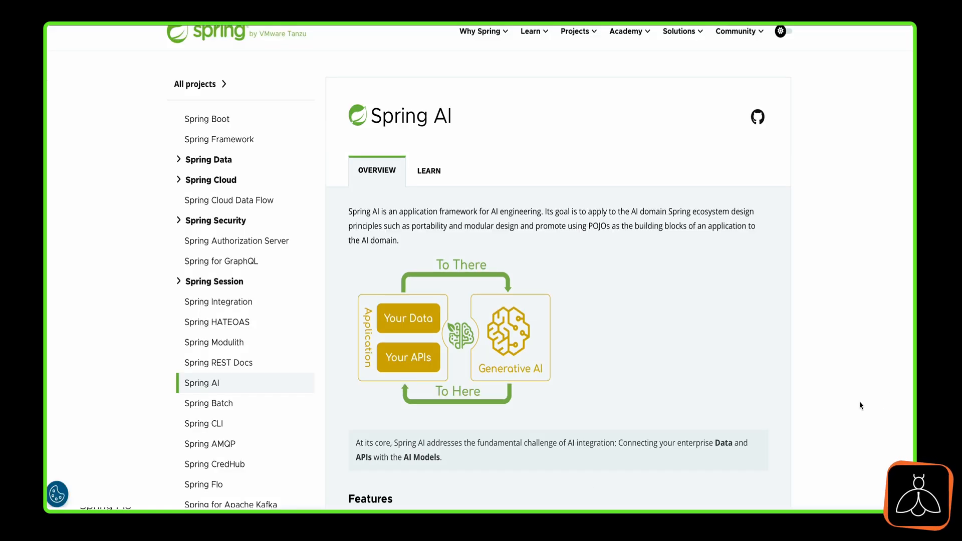
Step: Scroll down to the Spring AI Features list of supported model providers and model types
scroll("down", 3)
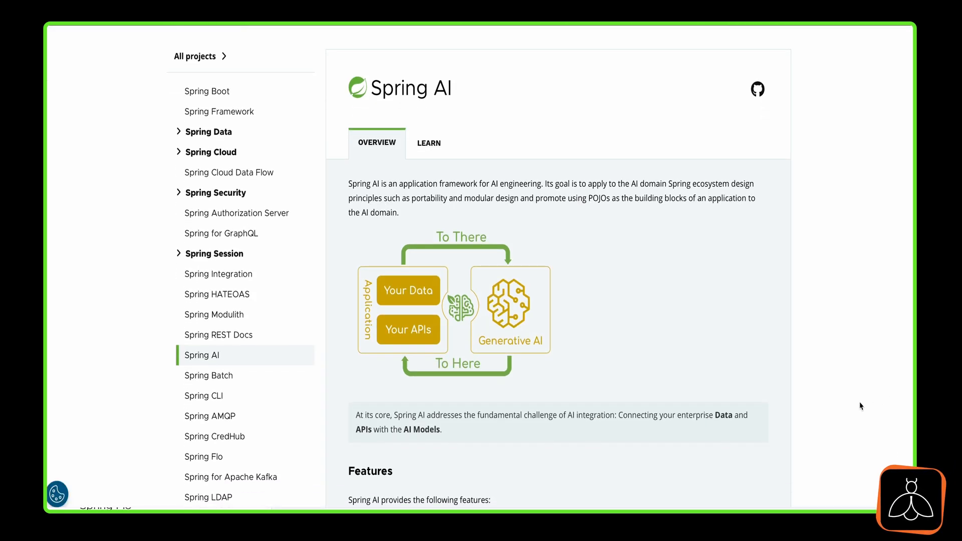
scroll("down", 3)
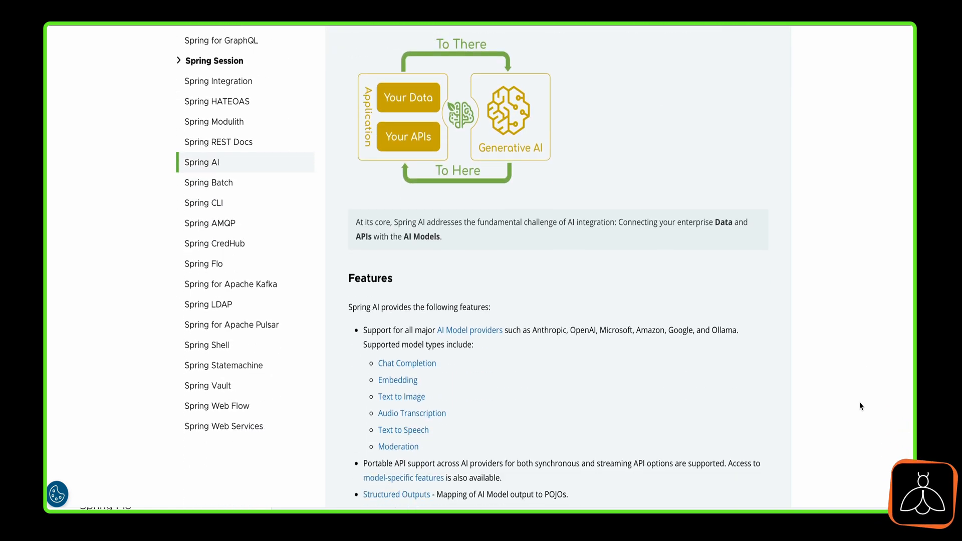
scroll("down", 3)
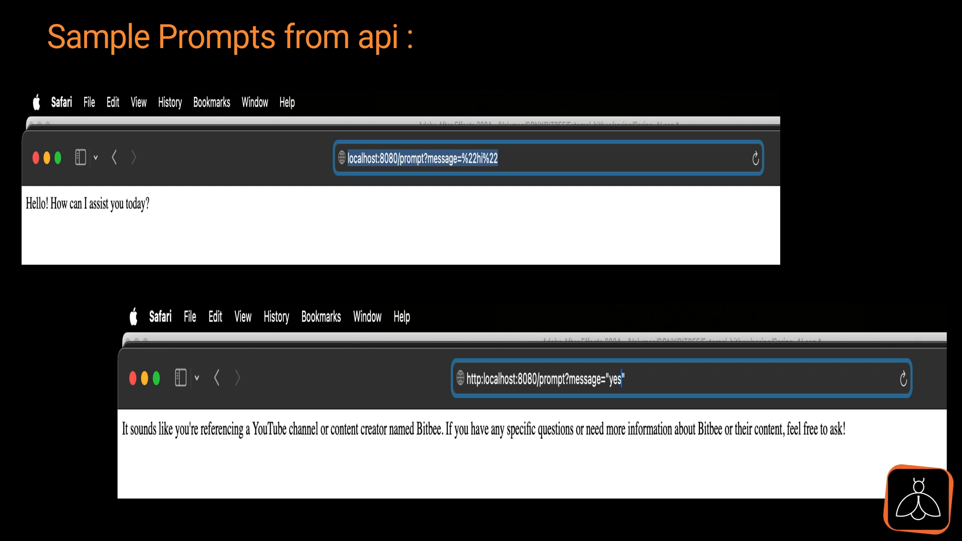
Step: Advance to the 'Points to note' slide about registering at platform.openai.com for API keys
key("right")
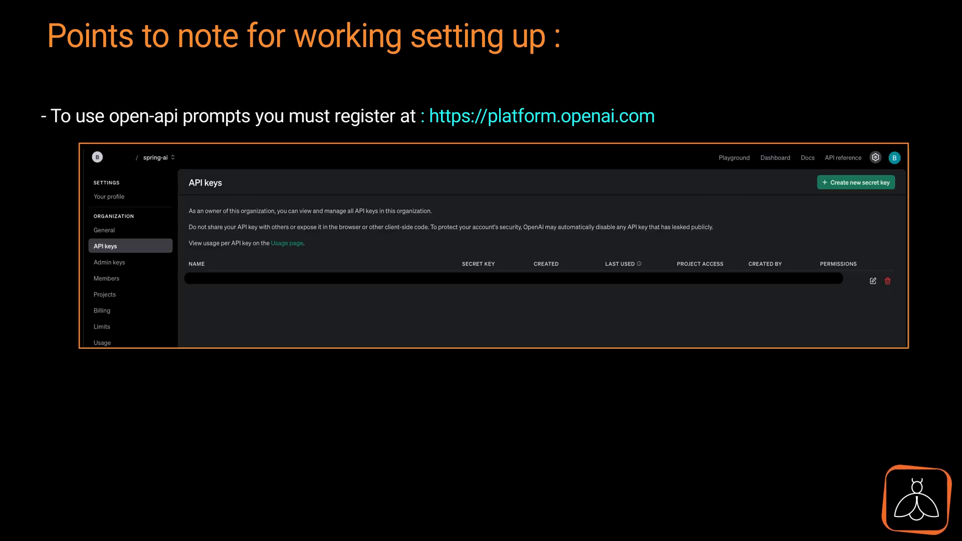